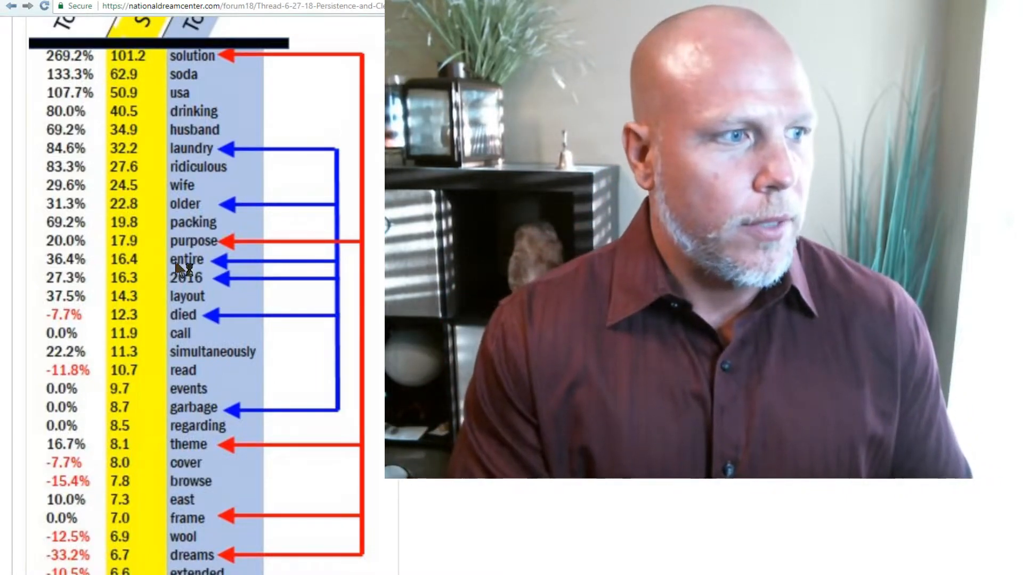
mouse_move(150, 326)
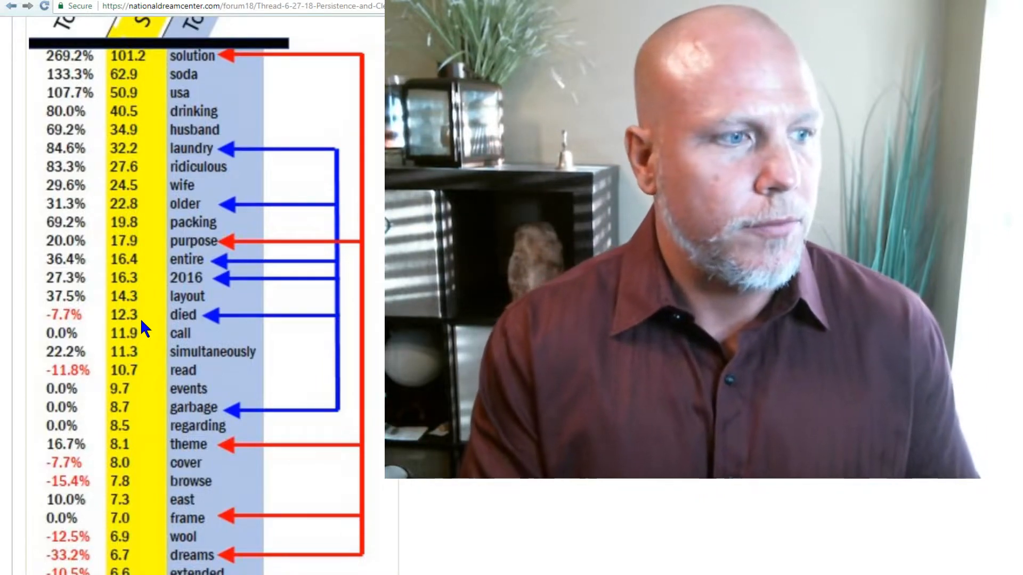
mouse_move(369, 340)
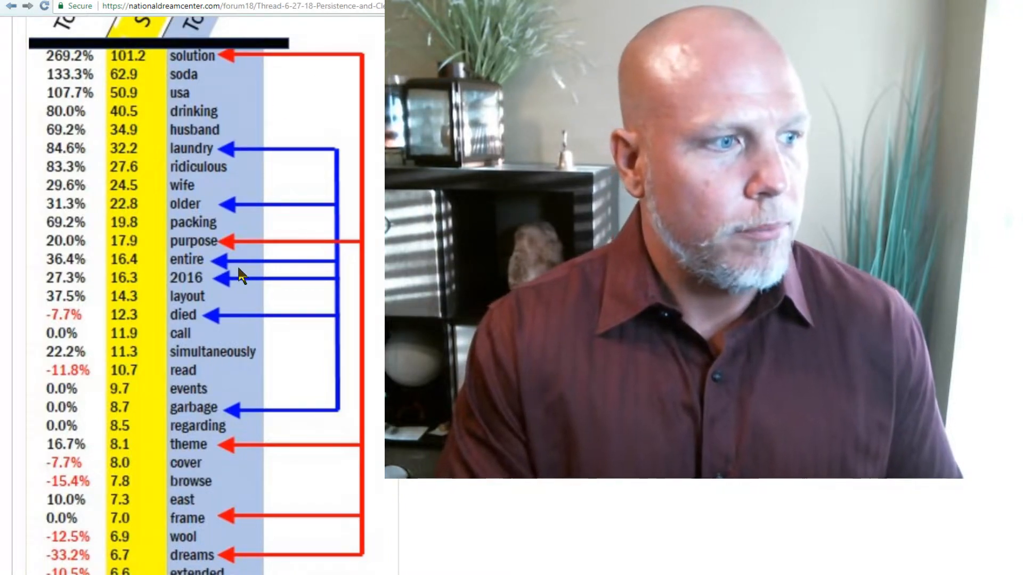
mouse_move(224, 519)
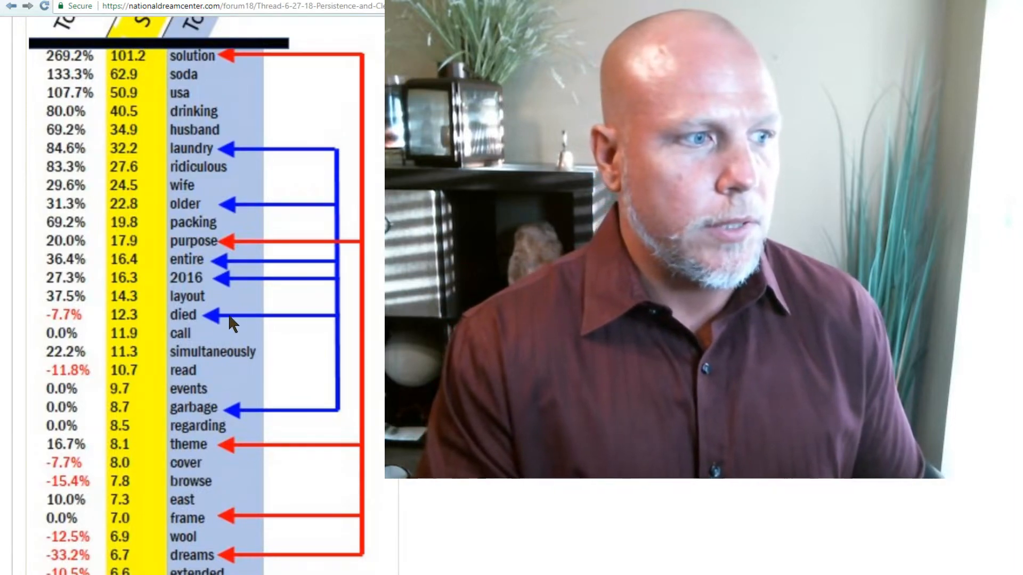
mouse_move(241, 413)
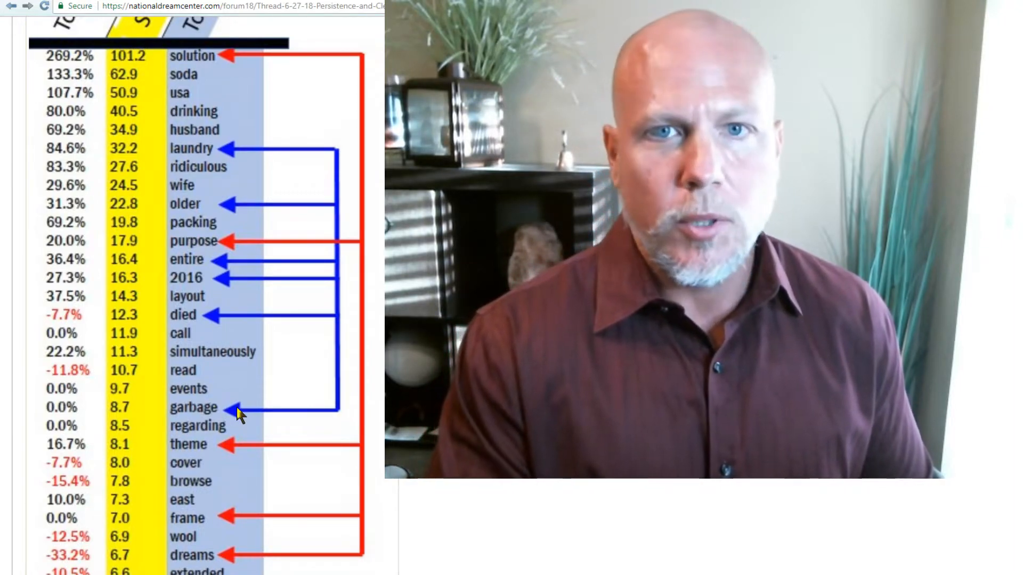